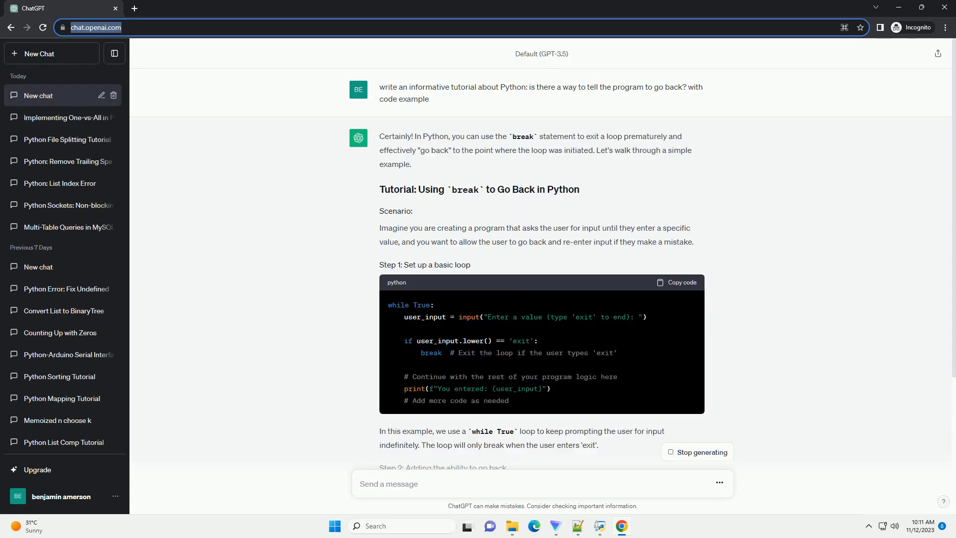
{"action": "scroll", "scroll_direction": "down", "scroll_amount": 3}
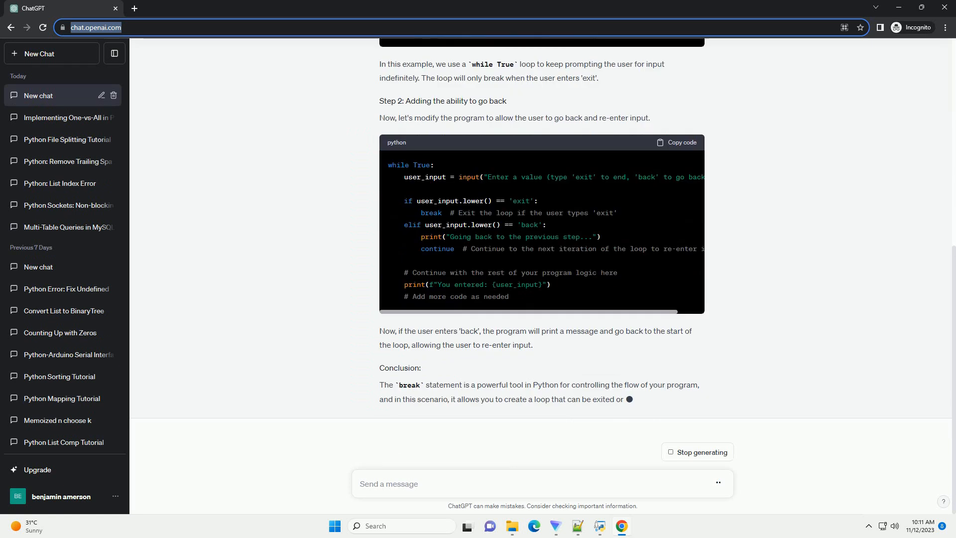